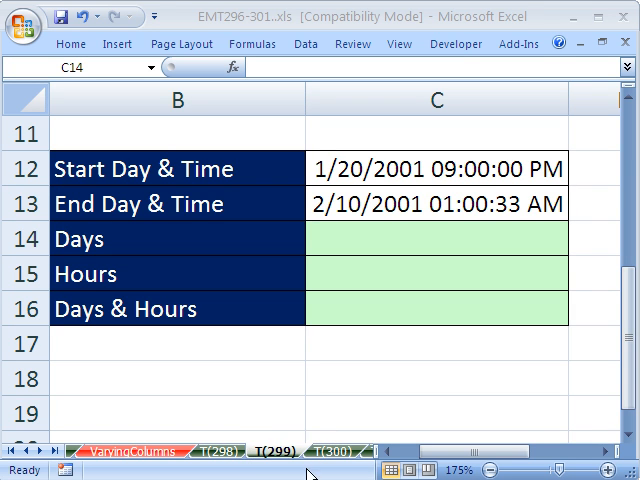
{"action": "mouse_move", "coordinate": [280, 438]}
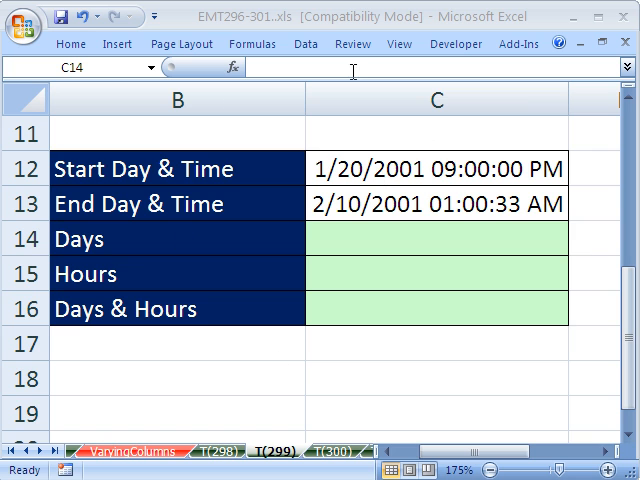
- Enter =INT(C13)-INT(C12) in the Days cell so it returns 21 whole days
{"action": "left_click", "coordinate": [434, 240]}
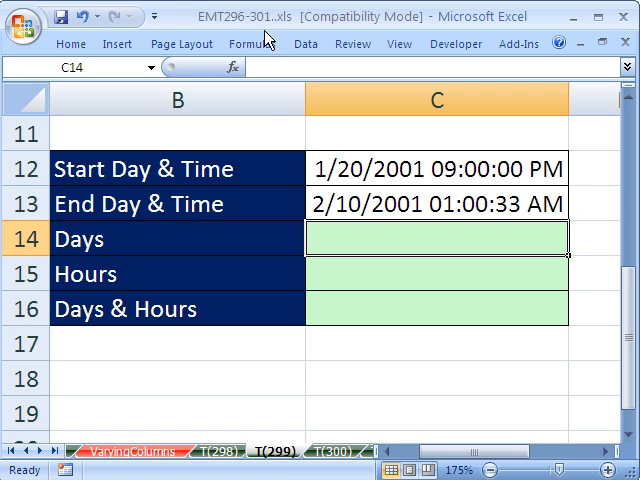
{"action": "mouse_move", "coordinate": [422, 170]}
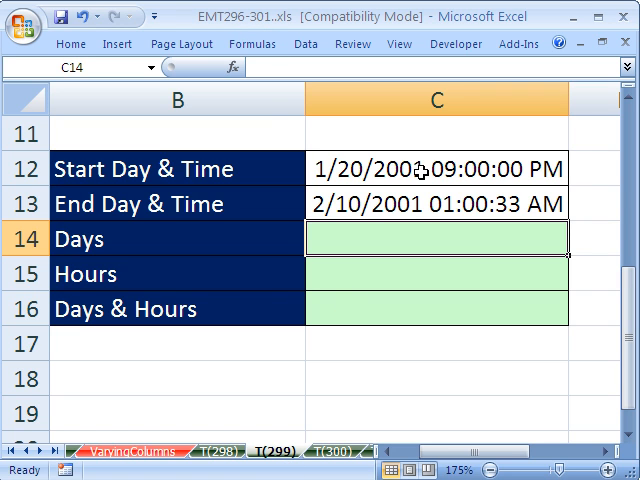
{"action": "mouse_move", "coordinate": [420, 180]}
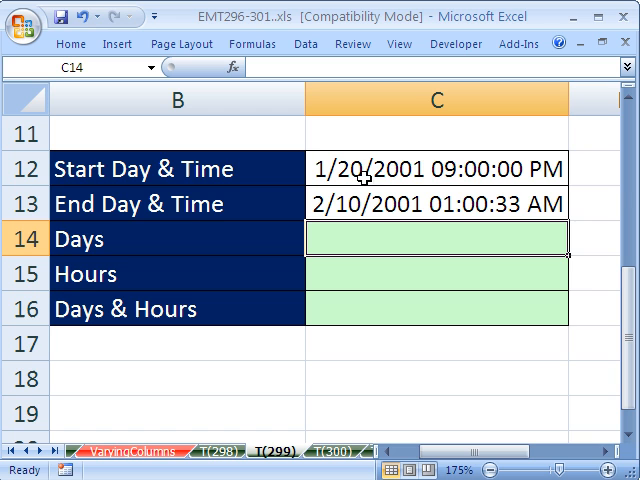
{"action": "mouse_move", "coordinate": [480, 180]}
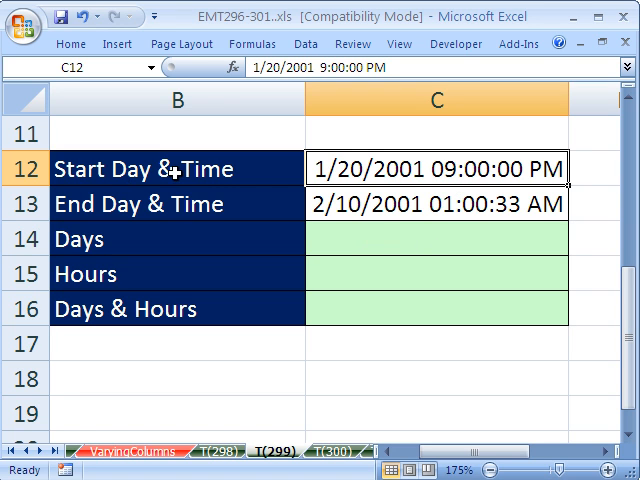
{"action": "mouse_move", "coordinate": [232, 224]}
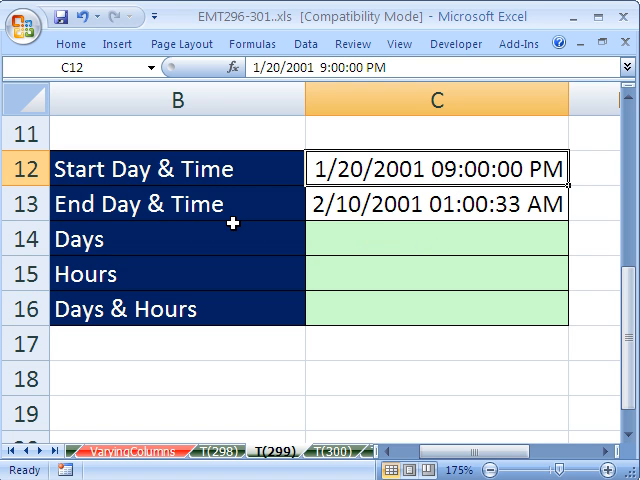
{"action": "mouse_move", "coordinate": [420, 220]}
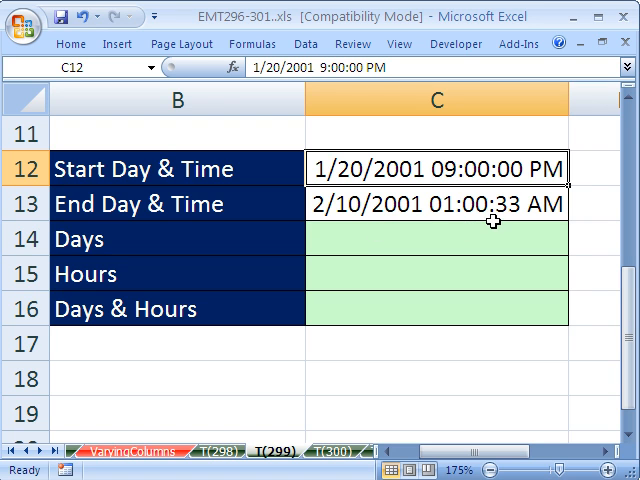
{"action": "left_click", "coordinate": [436, 204]}
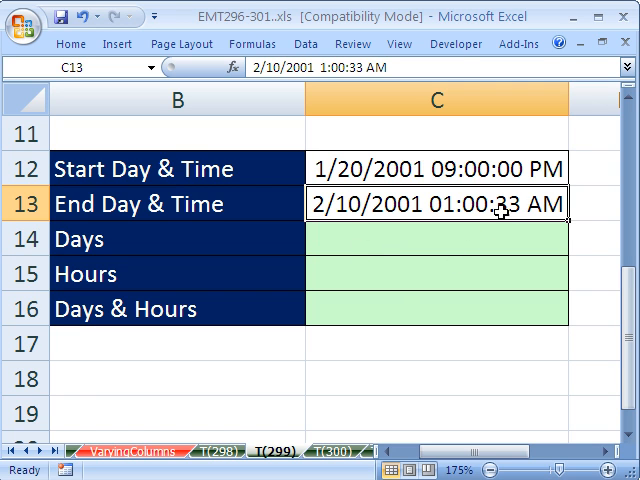
{"action": "mouse_move", "coordinate": [496, 212]}
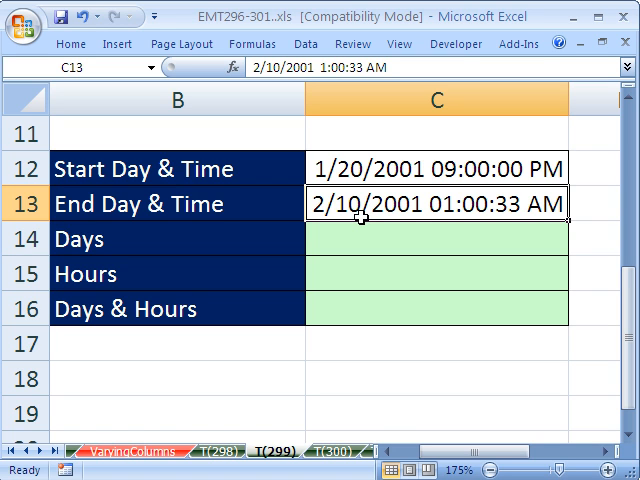
{"action": "mouse_move", "coordinate": [362, 228]}
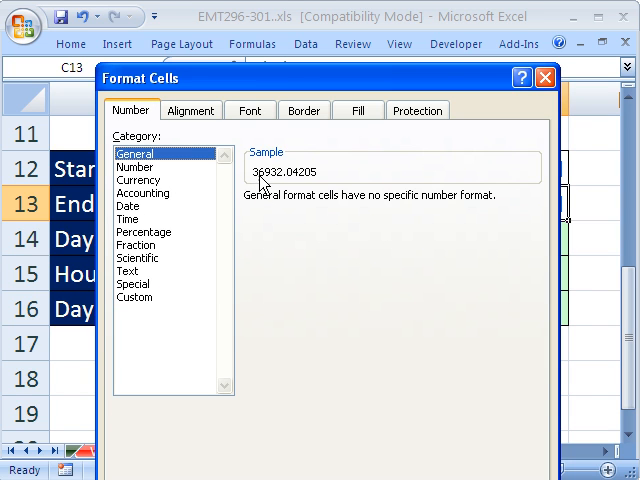
{"action": "mouse_move", "coordinate": [272, 184]}
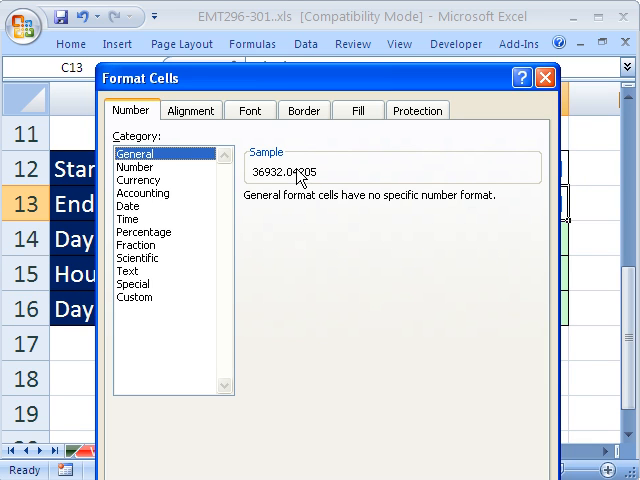
{"action": "mouse_move", "coordinate": [262, 190]}
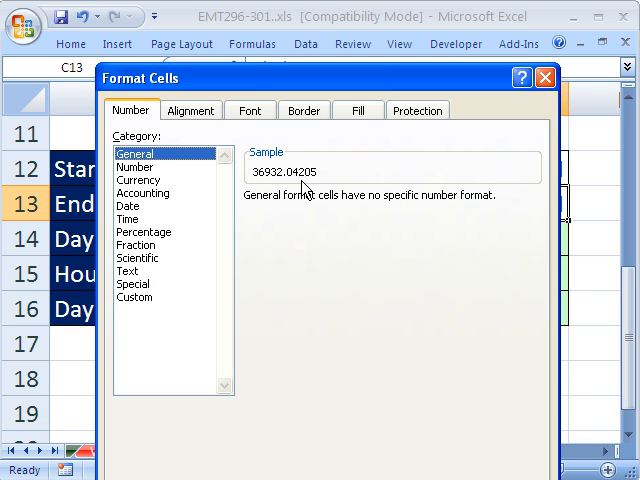
{"action": "mouse_move", "coordinate": [322, 196]}
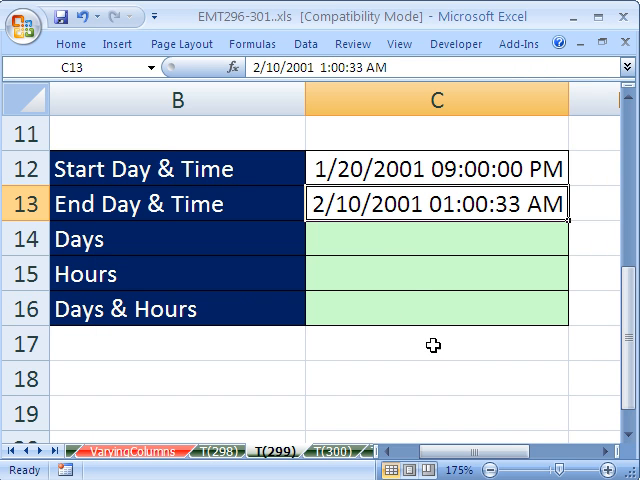
{"action": "left_click", "coordinate": [436, 240]}
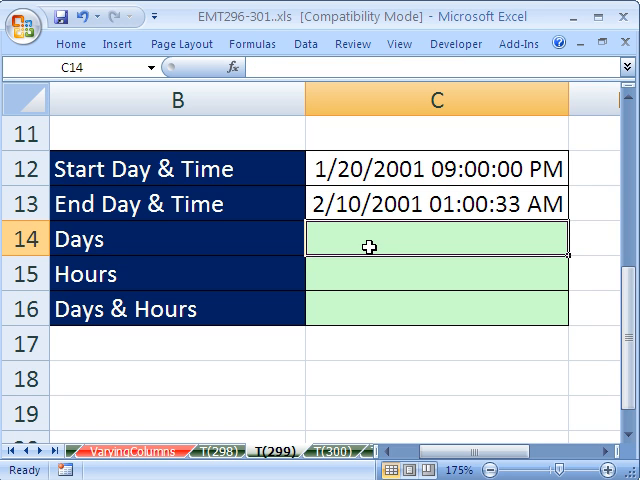
{"action": "type", "text": "="}
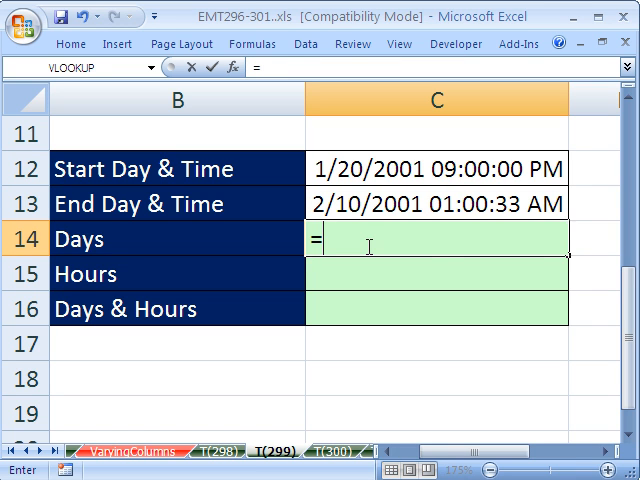
{"action": "type", "text": "INT(C13"}
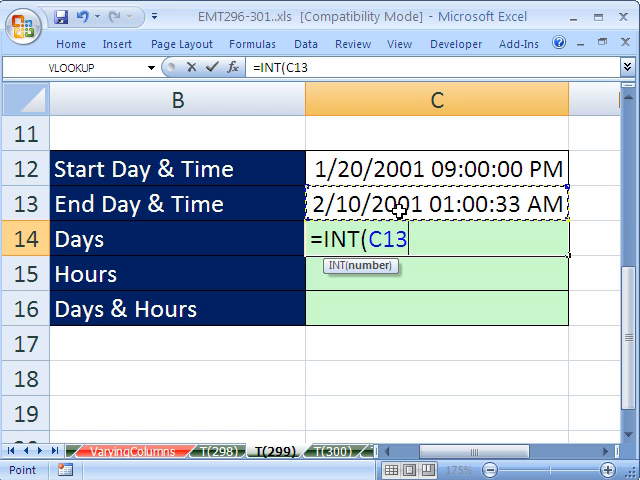
{"action": "type", "text": ")"}
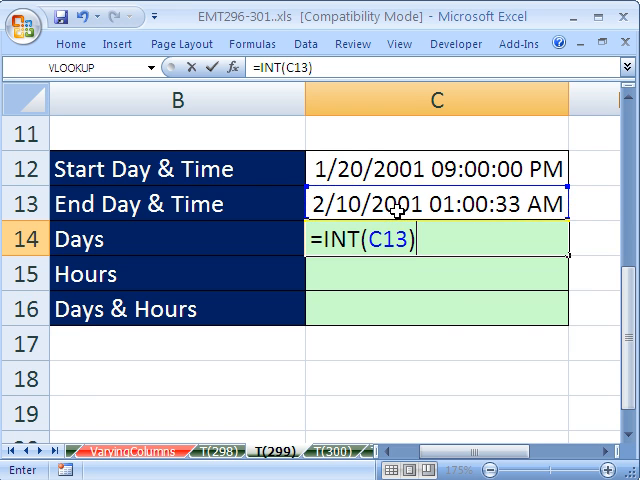
{"action": "type", "text": "-in"}
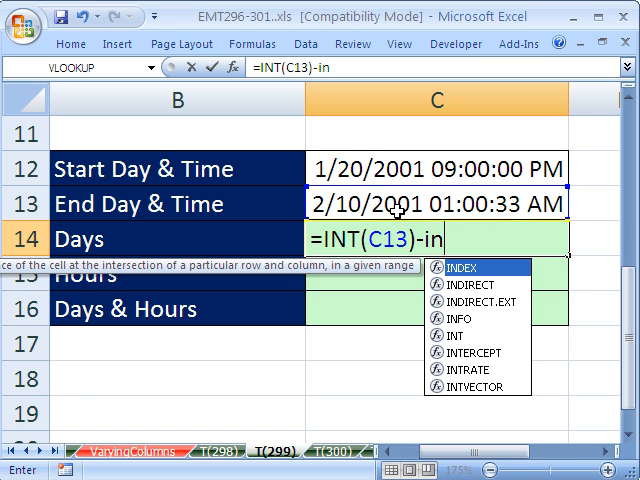
{"action": "type", "text": "INT(C12"}
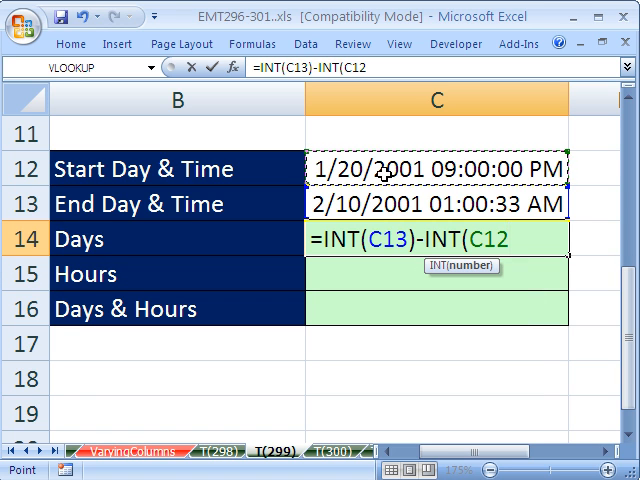
{"action": "type", "text": ")"}
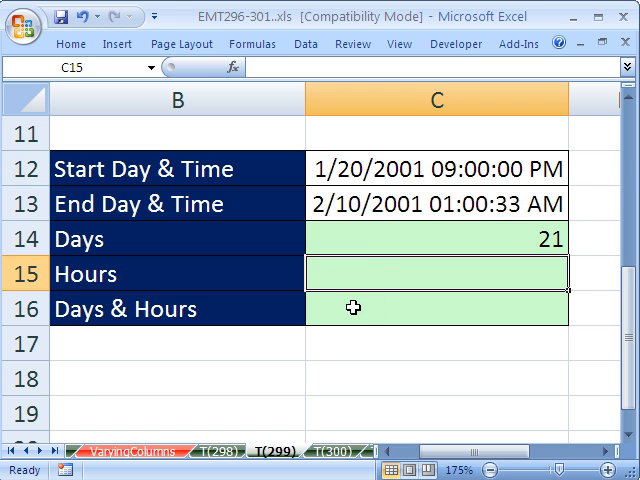
- Enter =TEXT(C13-C12,"[h]")+0 in the Hours cell so it returns 484 as a number
{"action": "type", "text": "=t"}
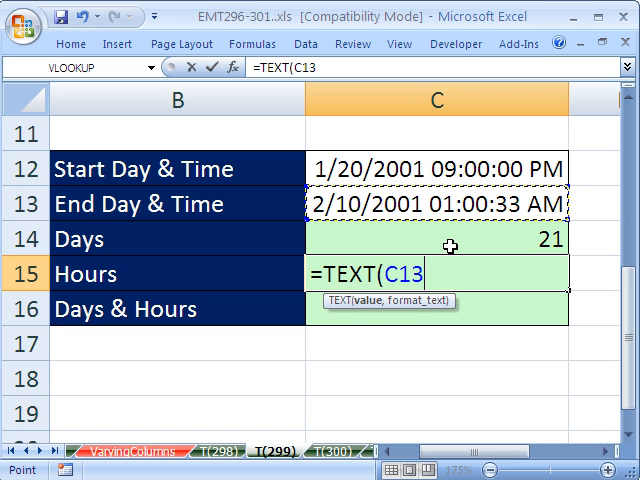
{"action": "type", "text": "-C12"}
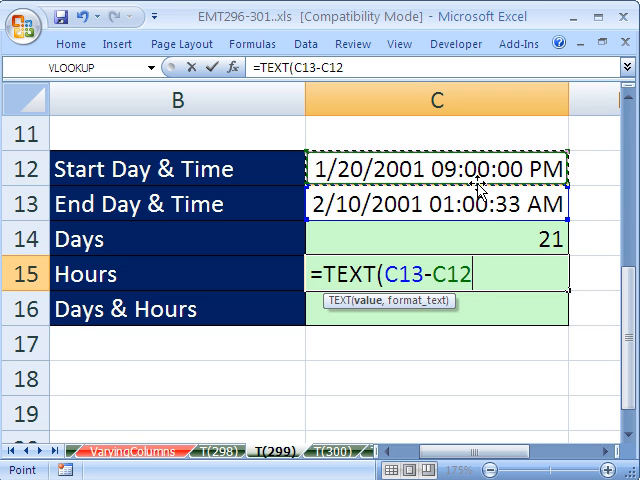
{"action": "type", "text": ","}
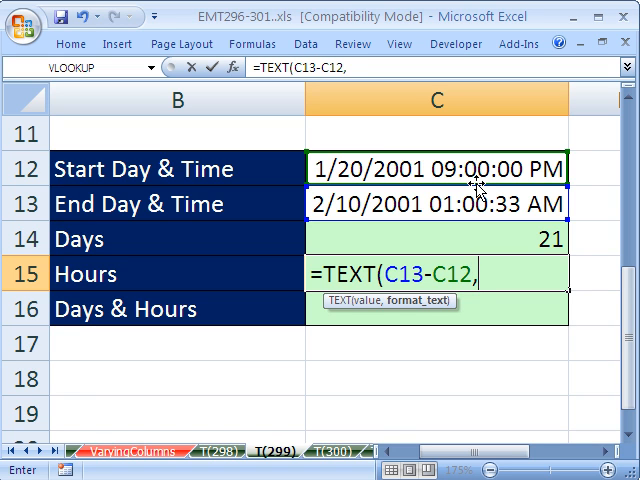
{"action": "type", "text": "[h"}
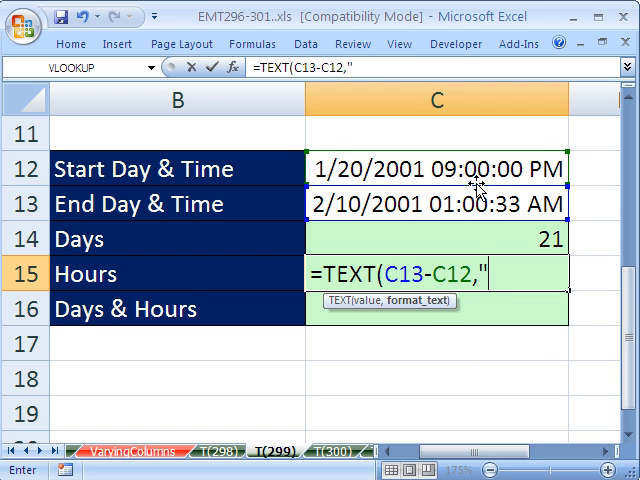
{"action": "type", "text": "["}
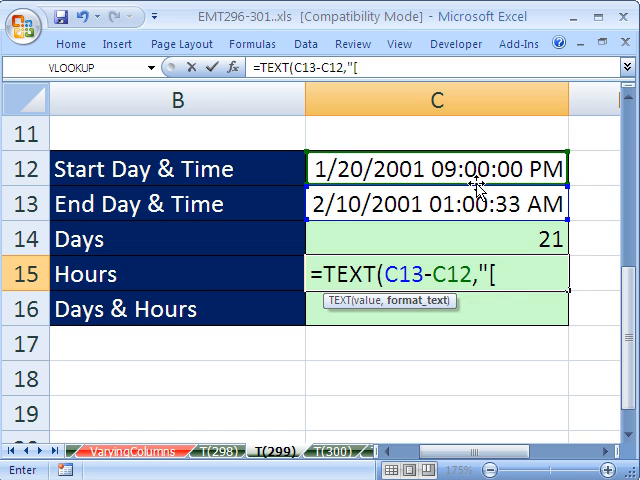
{"action": "type", "text": "h]\")"}
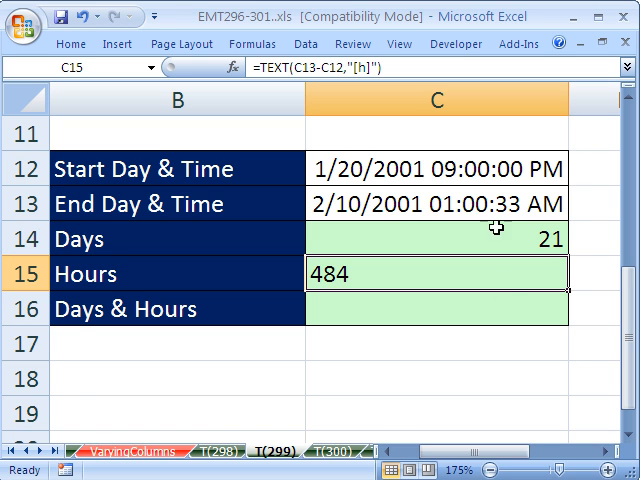
{"action": "mouse_move", "coordinate": [378, 292]}
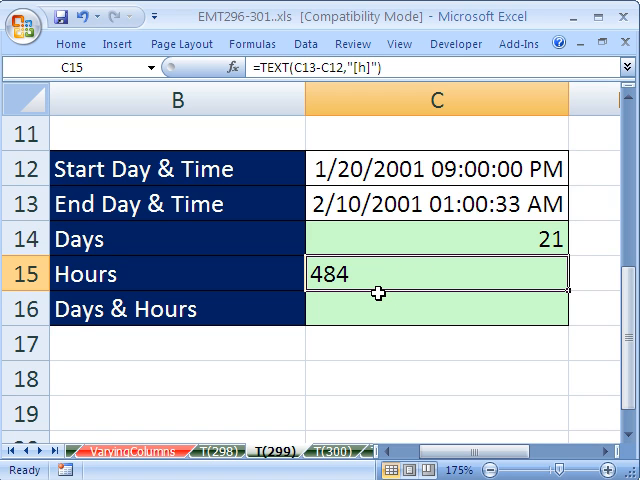
{"action": "mouse_move", "coordinate": [378, 292]}
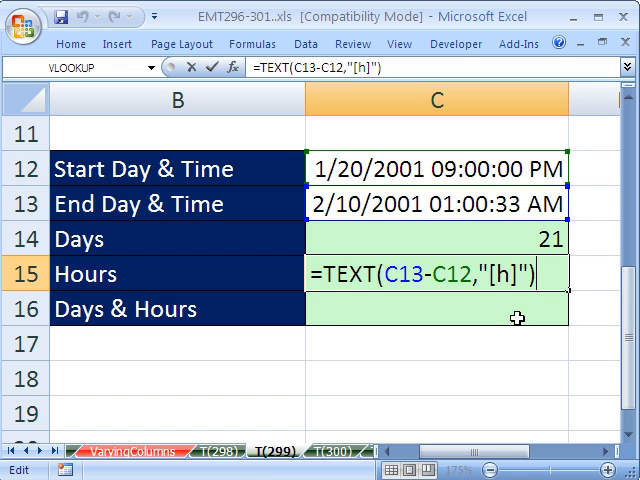
{"action": "type", "text": "+0"}
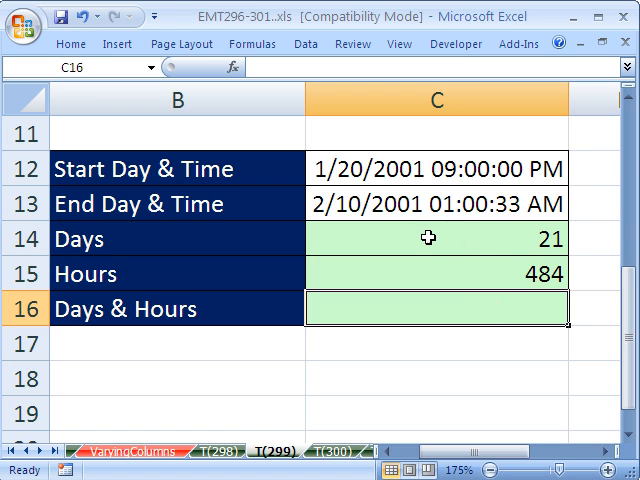
- Show the Clipboard pane and copy the Days and Hours formula text into it
{"action": "left_click", "coordinate": [70, 44]}
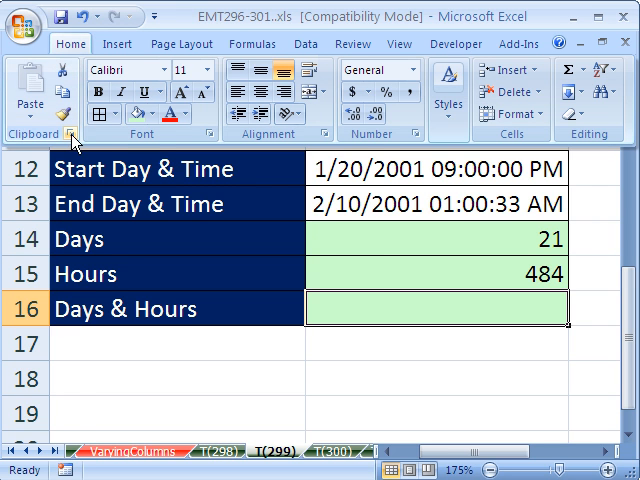
{"action": "mouse_move", "coordinate": [68, 134]}
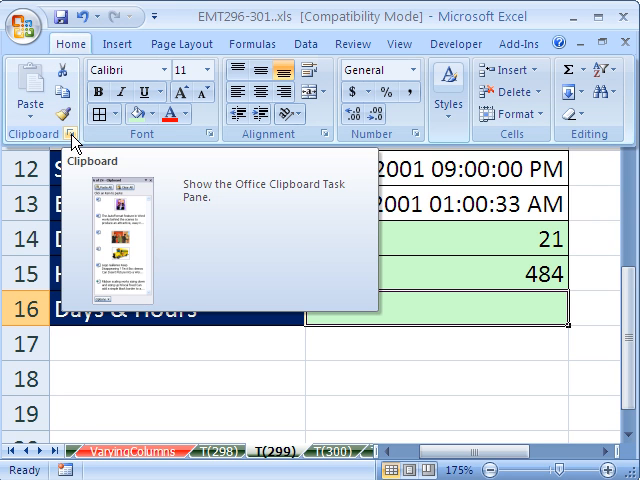
{"action": "left_click", "coordinate": [66, 136]}
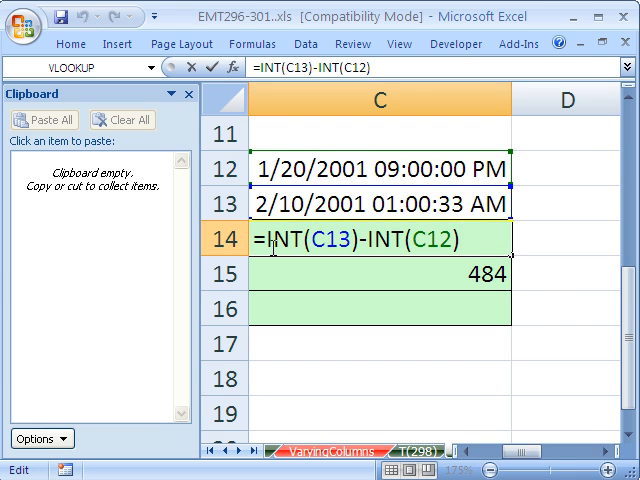
{"action": "double_click", "coordinate": [376, 240]}
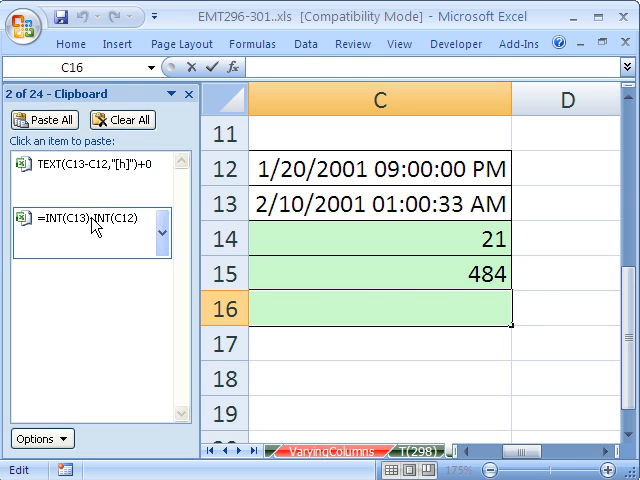
- Paste the INT days formula into Days & Hours and append &" : "& as separator
{"action": "left_click", "coordinate": [92, 224]}
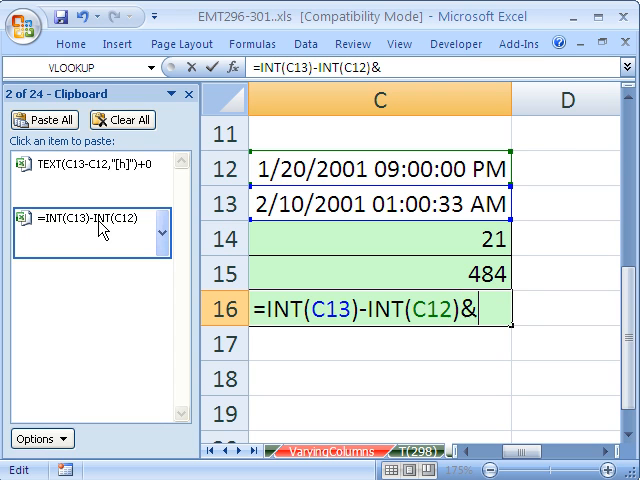
{"action": "type", "text": "\""}
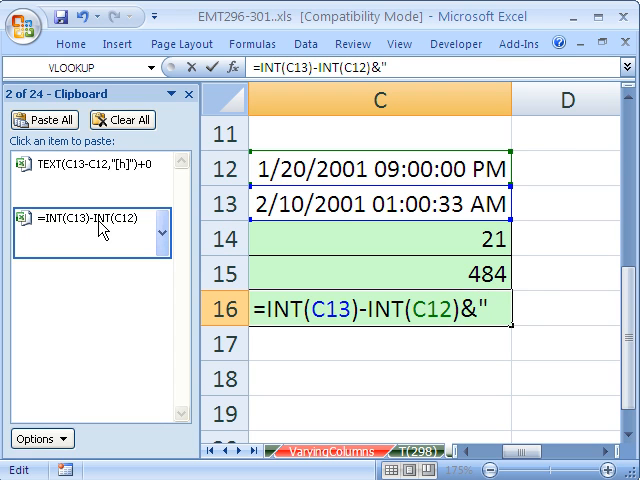
{"action": "type", "text": ":"}
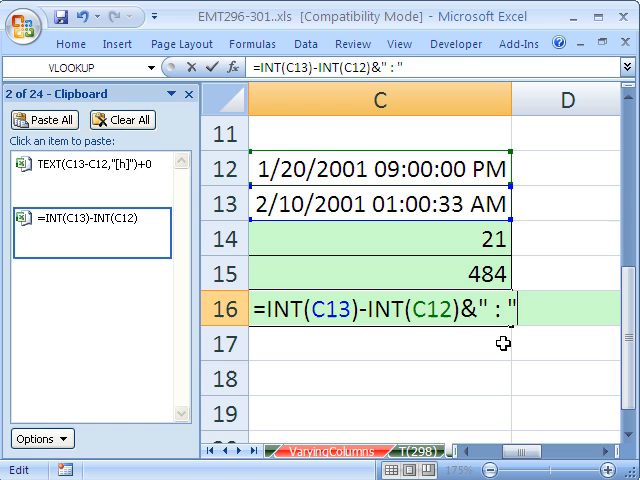
{"action": "type", "text": "&"}
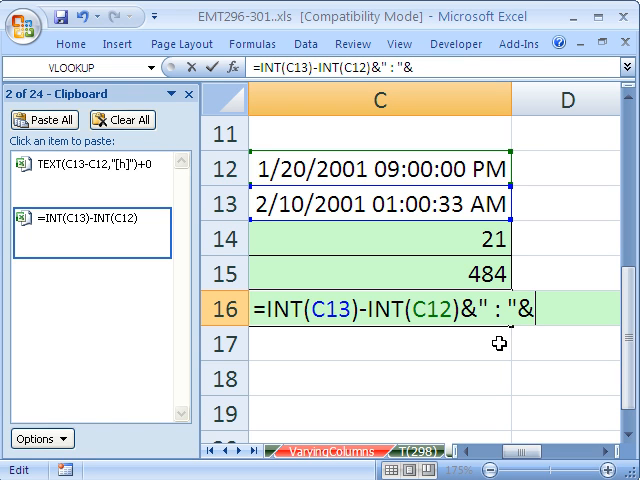